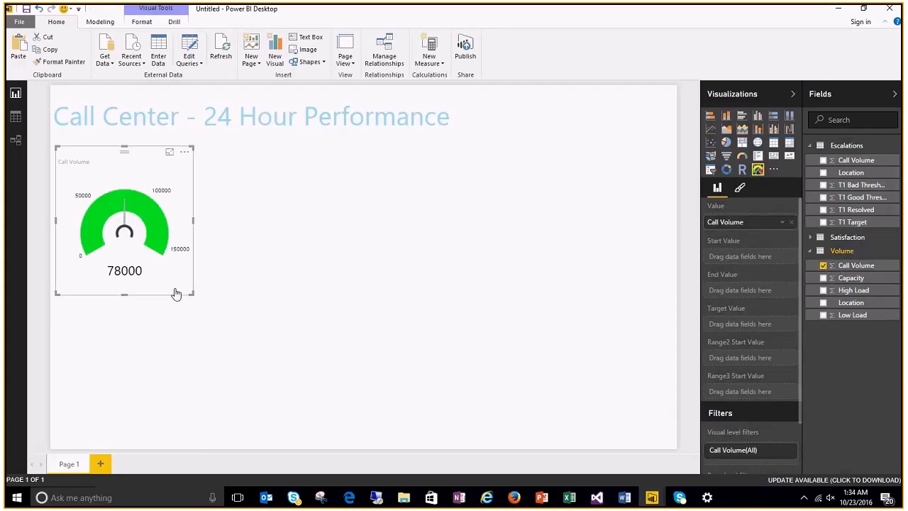
# Step: Enlarge the Call Volume gauge and fill its Capacity, Low Load and High Load fields
pyautogui.moveTo(193, 292); pyautogui.dragTo(341, 422)
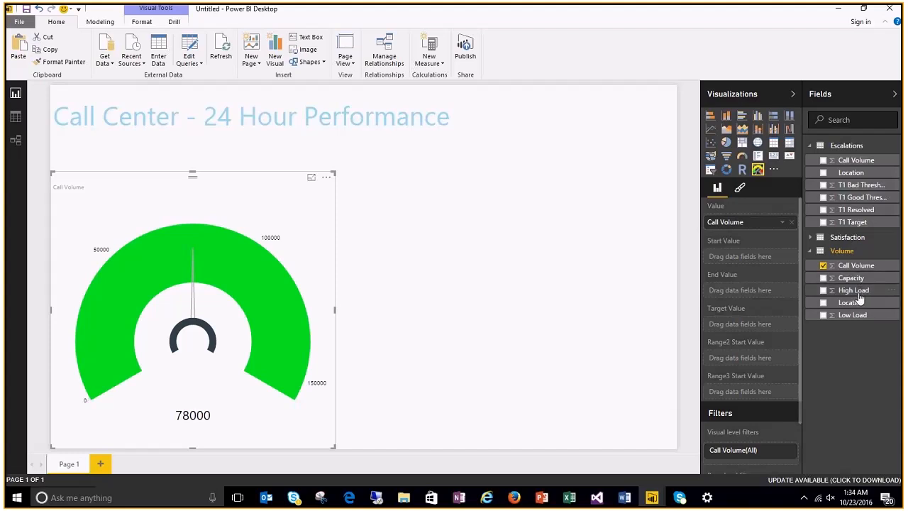
pyautogui.click(823, 277)
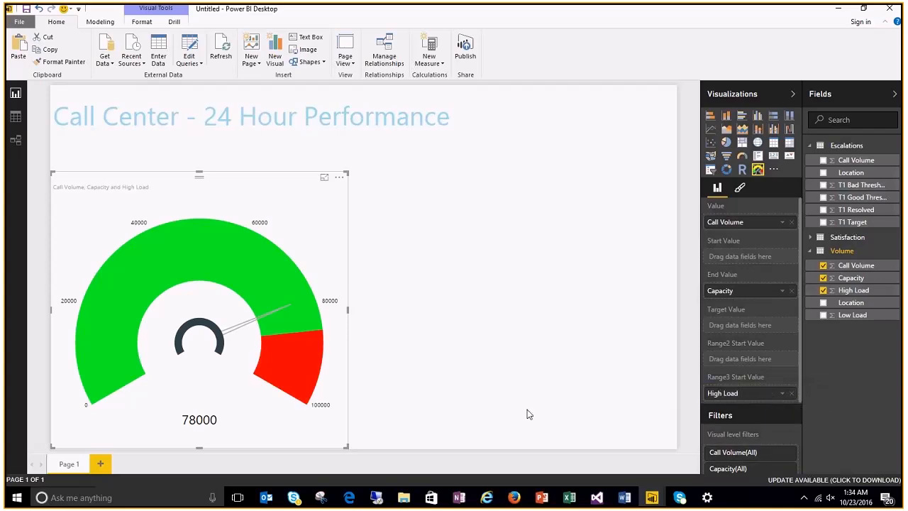
pyautogui.moveTo(295, 352)
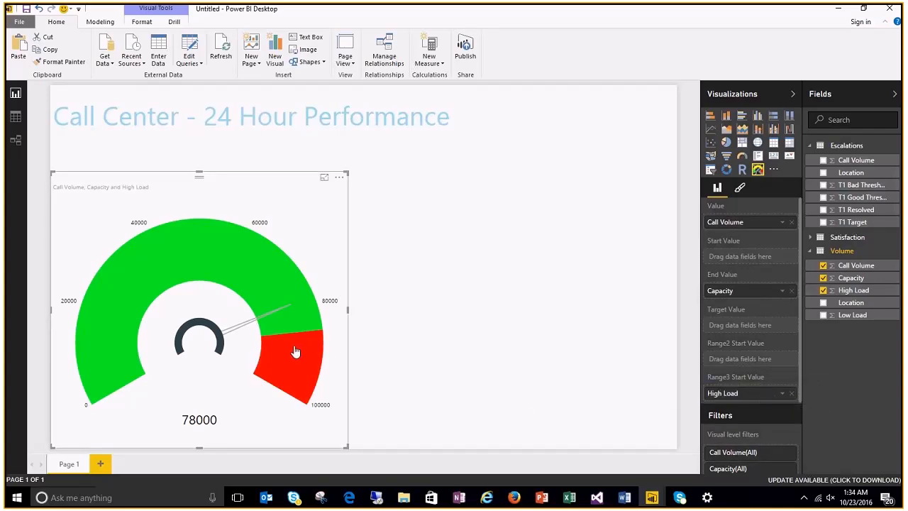
pyautogui.moveTo(627, 437)
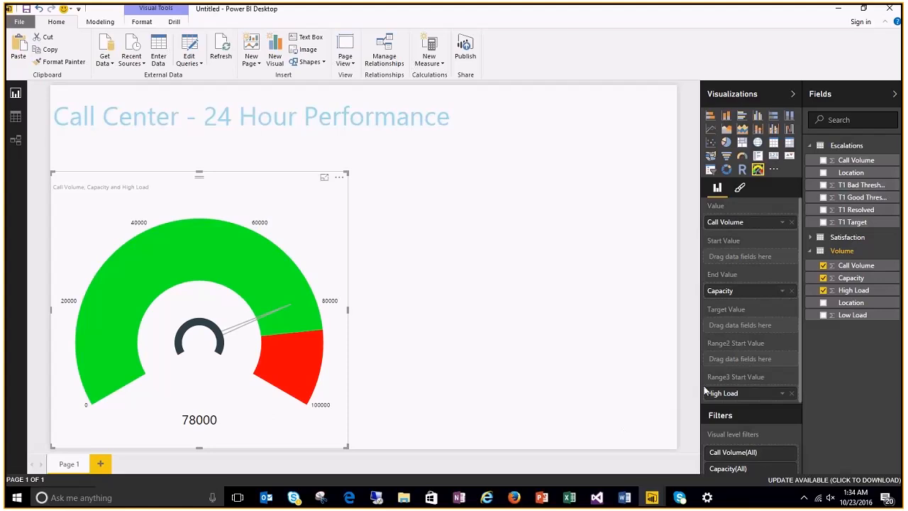
pyautogui.moveTo(738, 385)
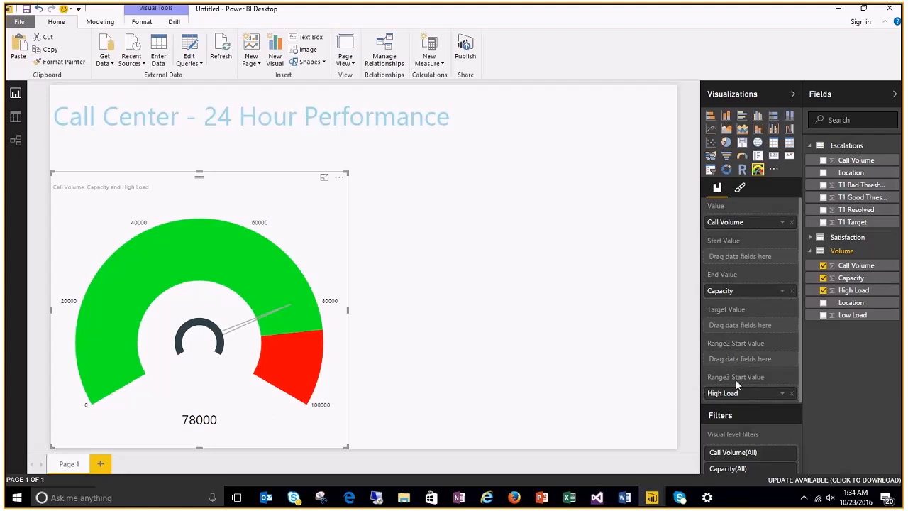
pyautogui.moveTo(831, 375)
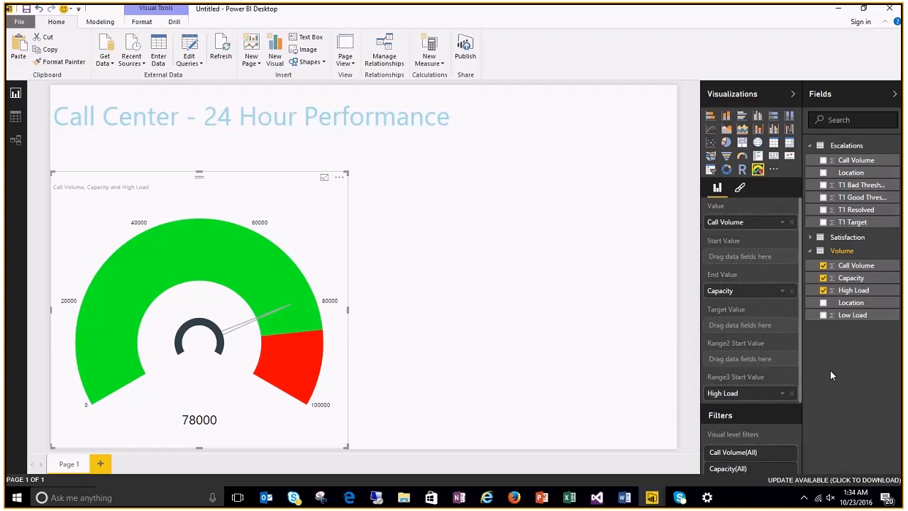
pyautogui.moveTo(831, 378)
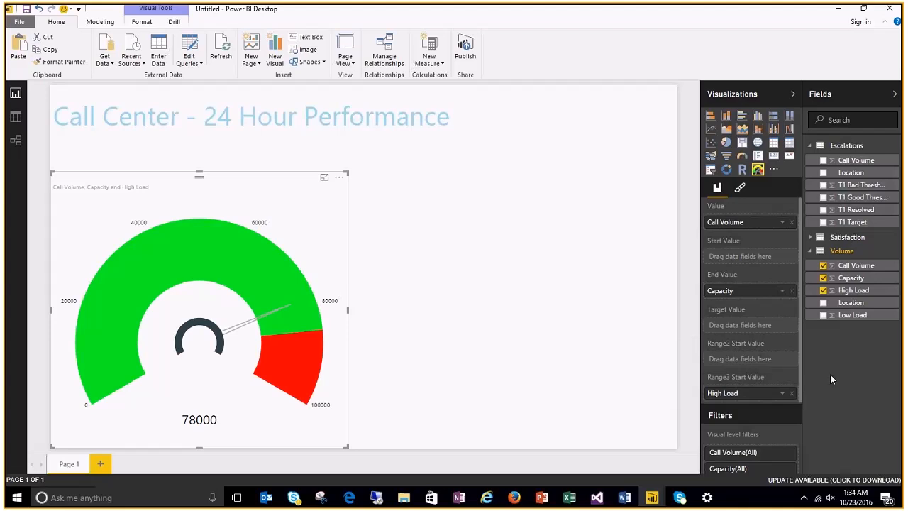
pyautogui.moveTo(834, 368)
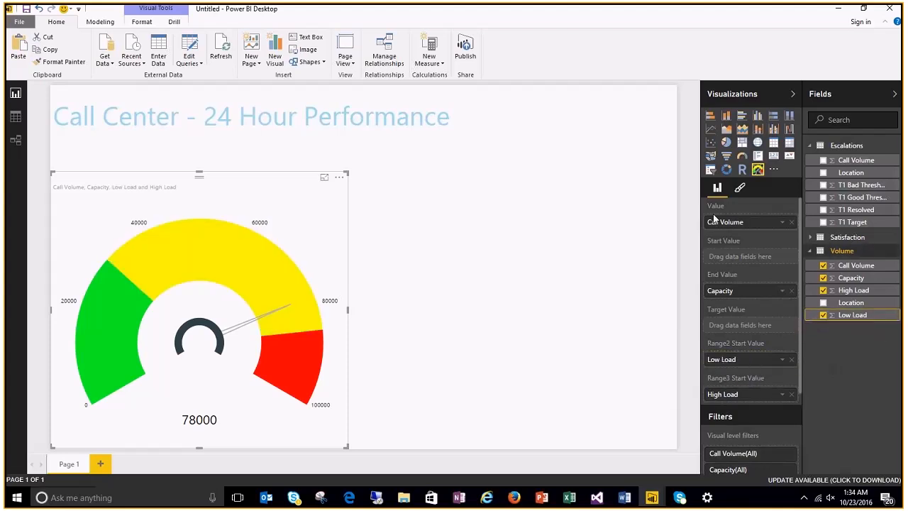
# Step: Colour the gauge's first band orange and middle band green, then show the 78% callout percent
pyautogui.click(740, 188)
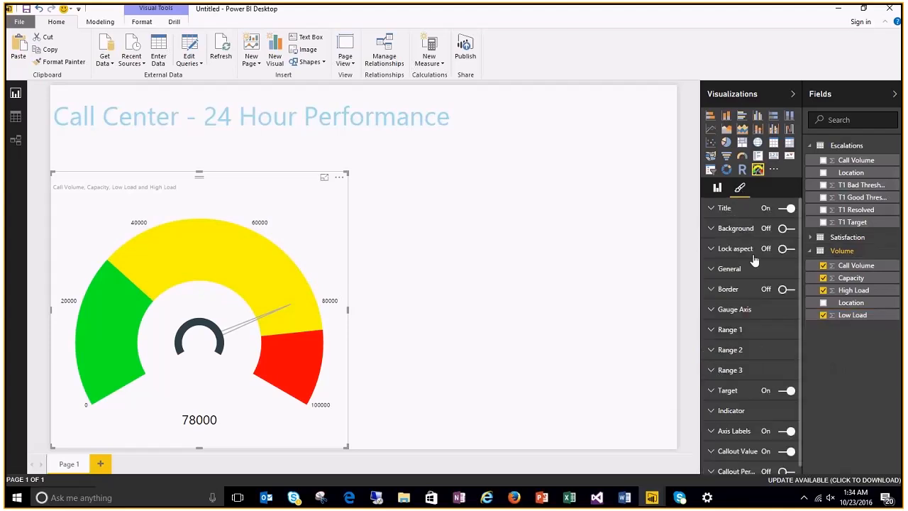
pyautogui.click(730, 329)
pyautogui.write('30')
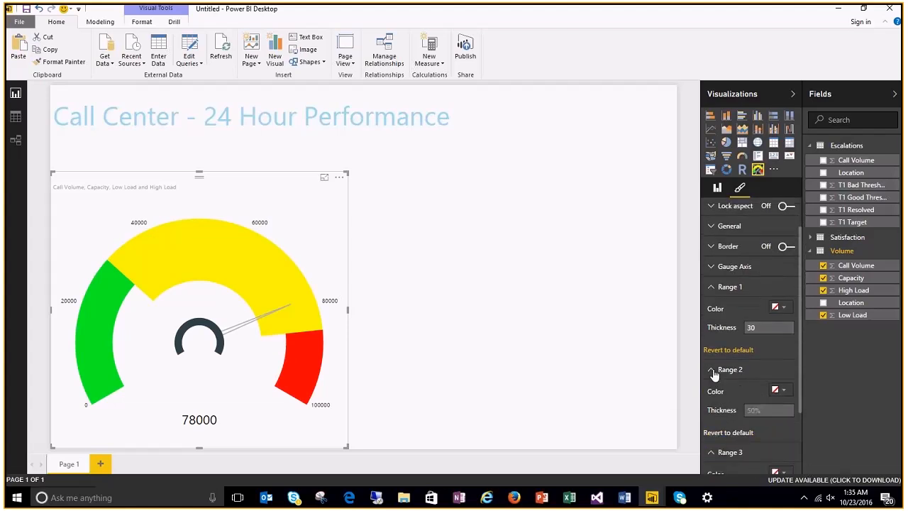
pyautogui.click(780, 392)
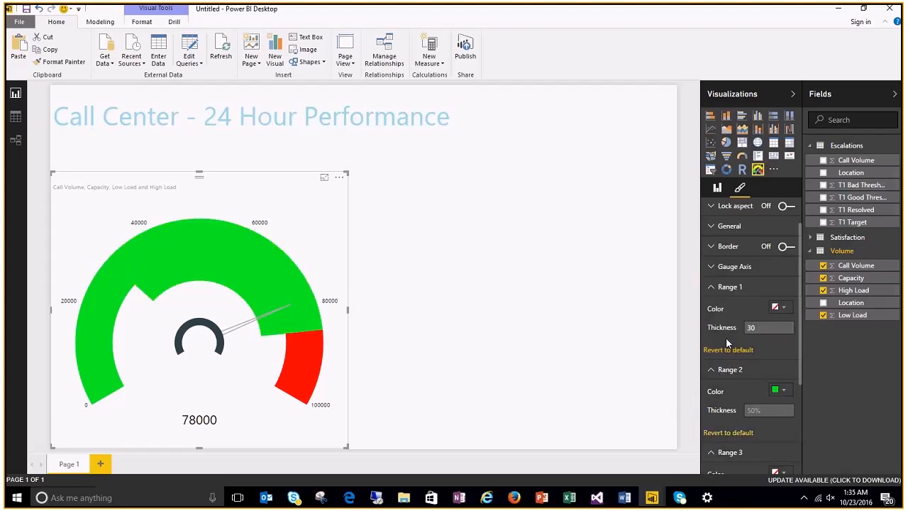
pyautogui.click(783, 308)
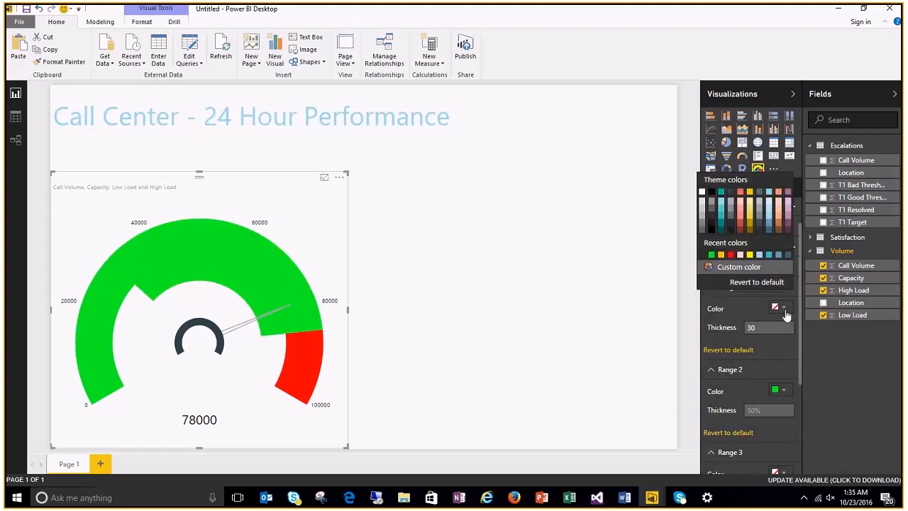
pyautogui.click(727, 203)
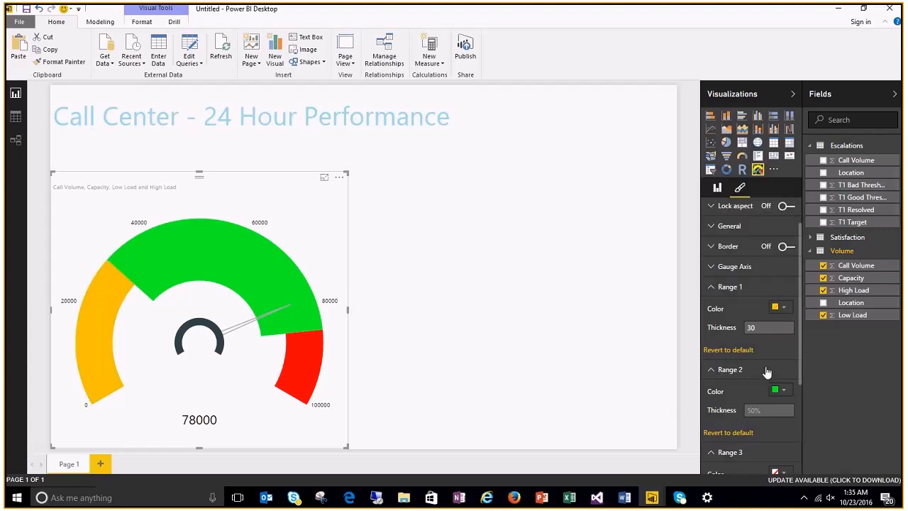
pyautogui.moveTo(290, 250)
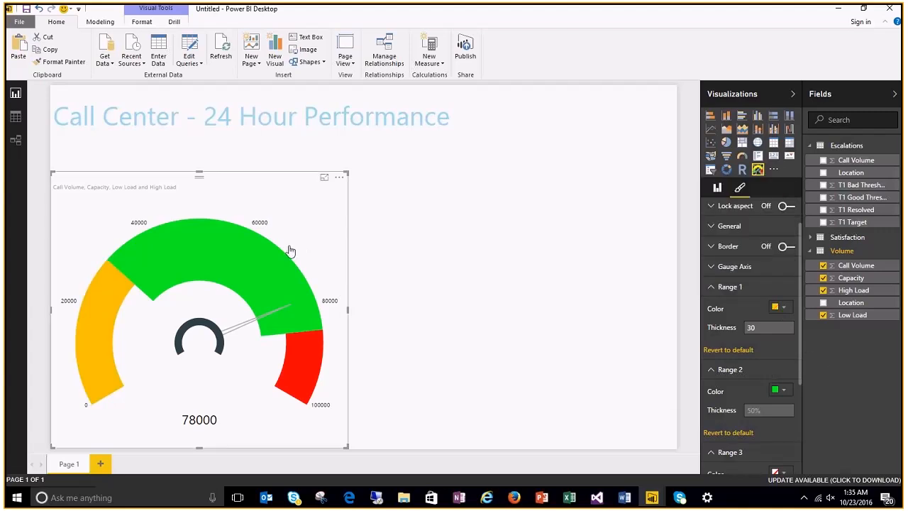
pyautogui.moveTo(244, 281)
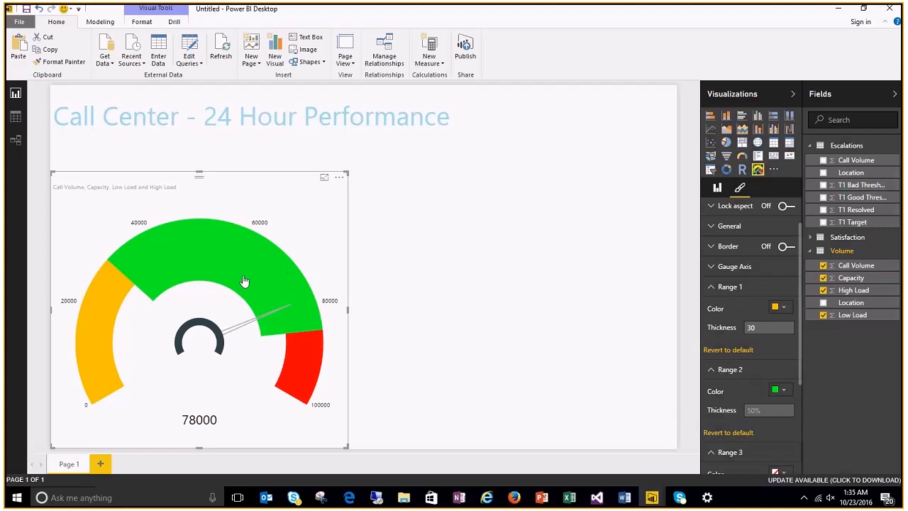
pyautogui.moveTo(290, 287)
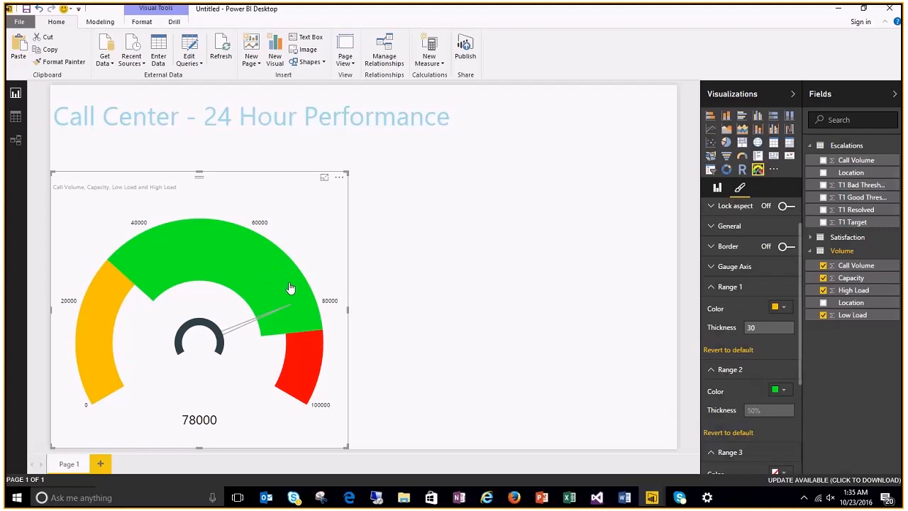
pyautogui.moveTo(98, 348)
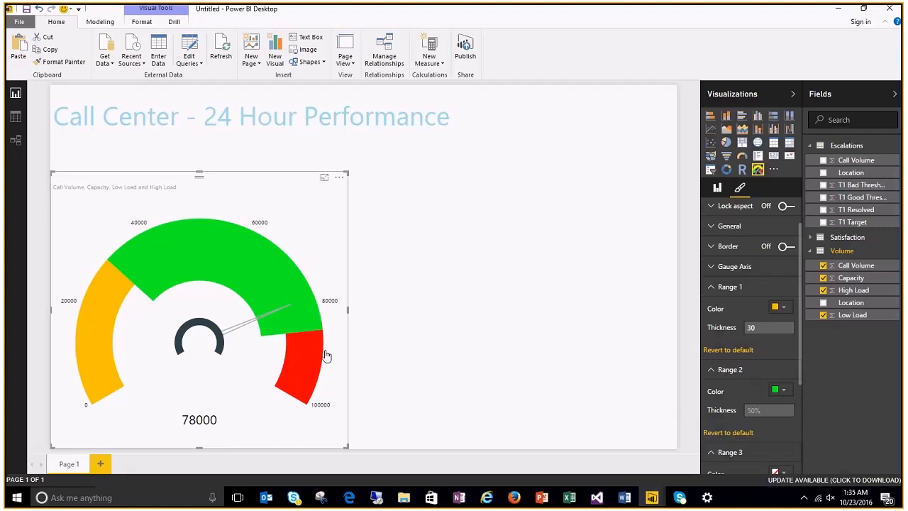
pyautogui.moveTo(749, 220)
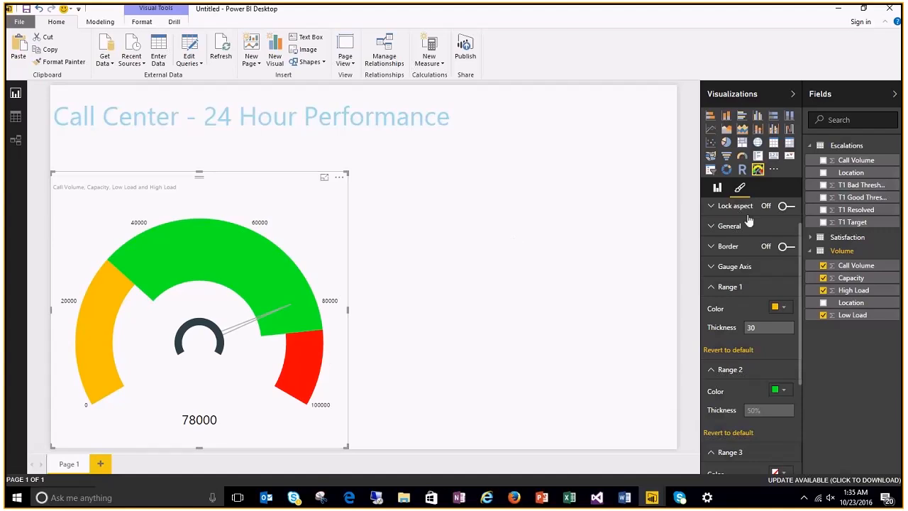
pyautogui.scroll(-3)
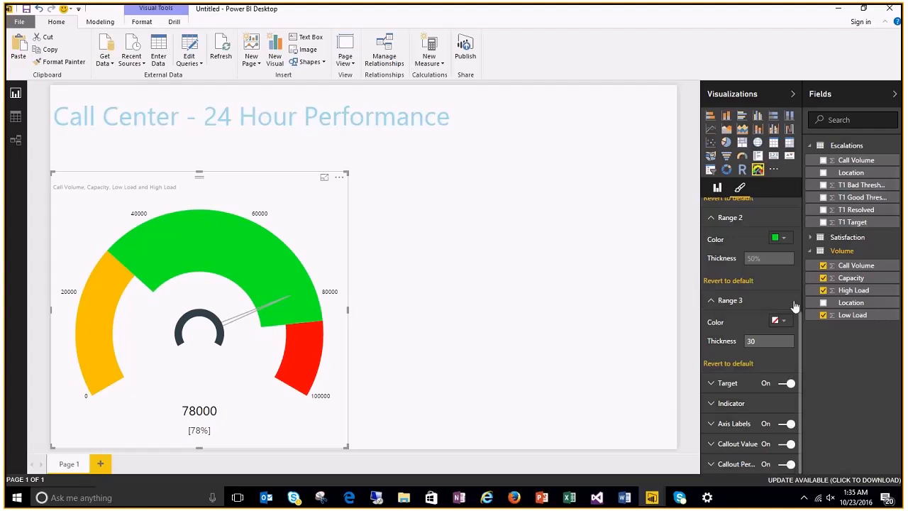
pyautogui.moveTo(837, 148)
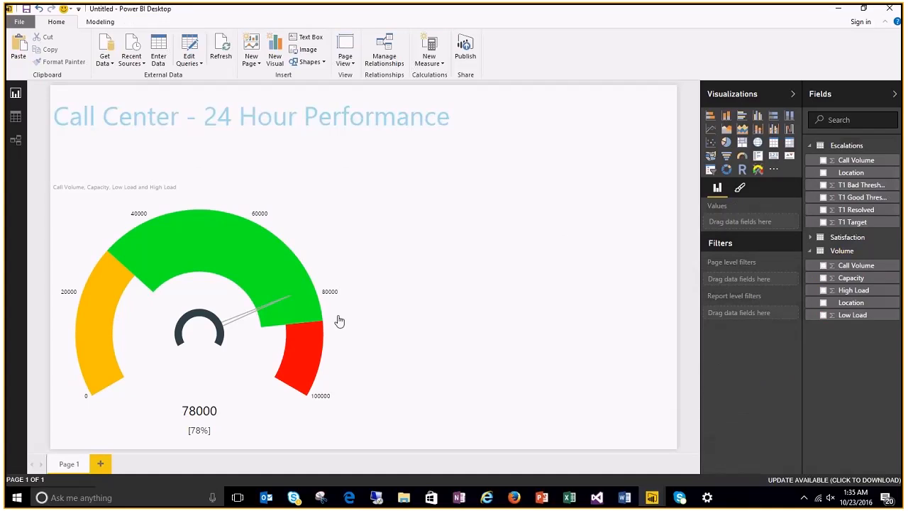
# Step: Build a T1 Resolved escalations gauge with threshold bands and a start angle of -90
pyautogui.click(198, 320)
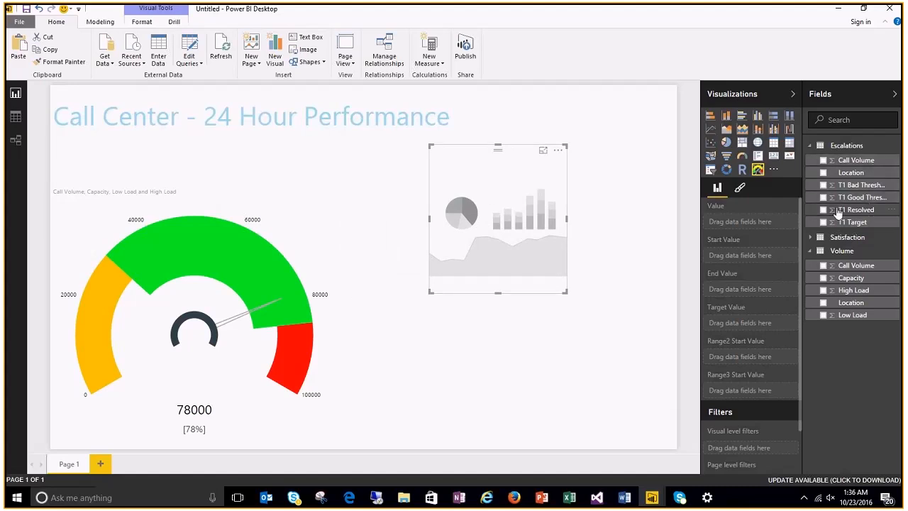
pyautogui.click(823, 210)
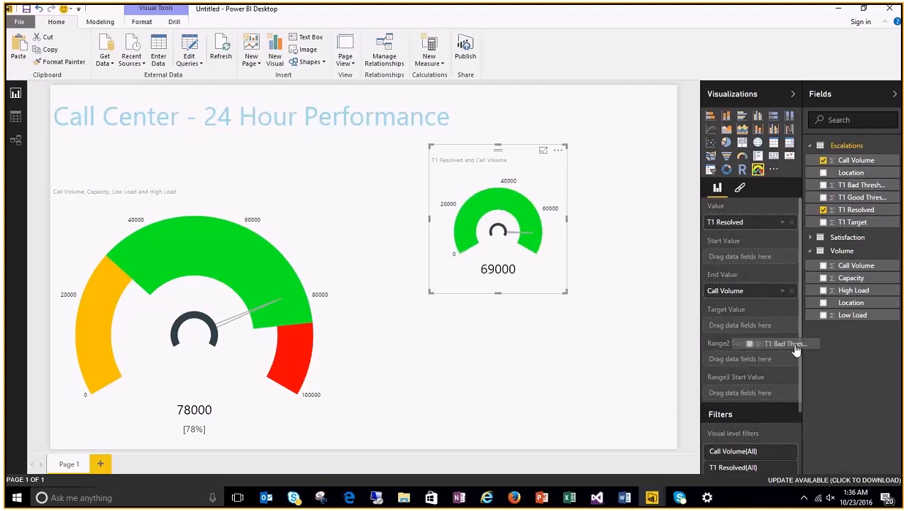
pyautogui.click(823, 184)
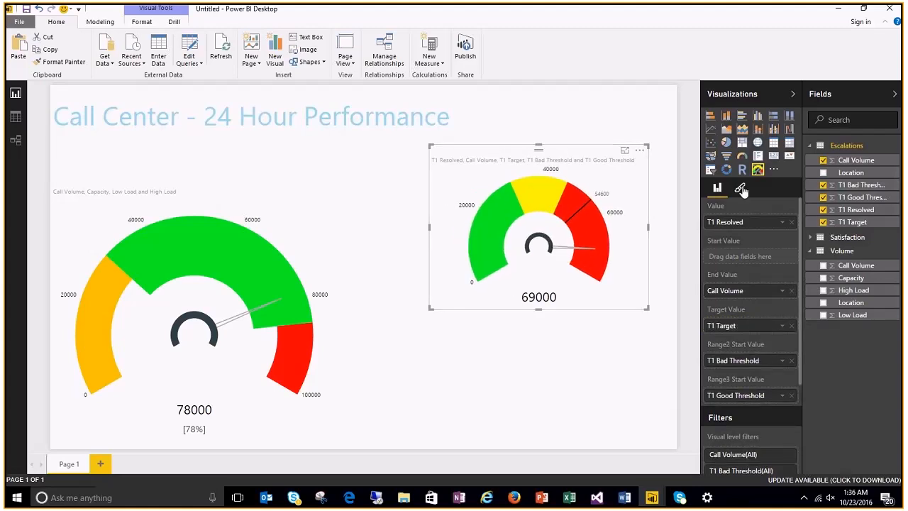
pyautogui.click(741, 187)
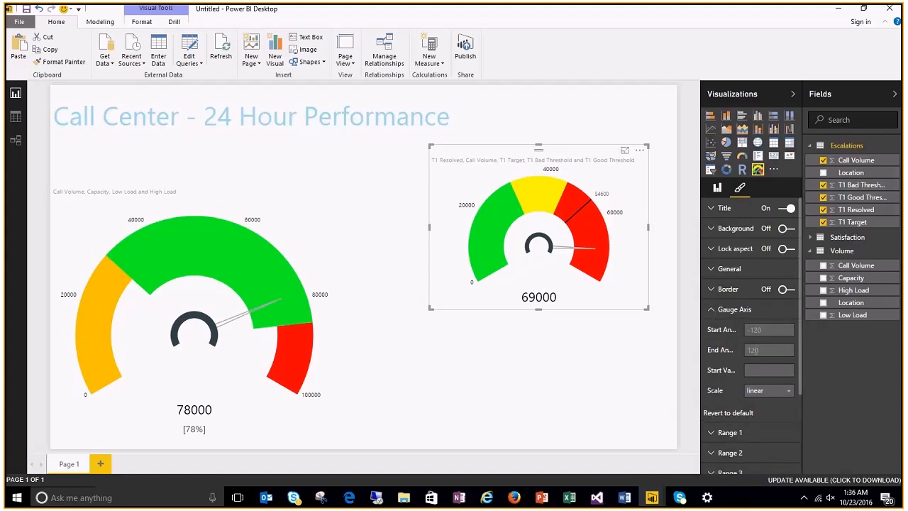
pyautogui.write('-90')
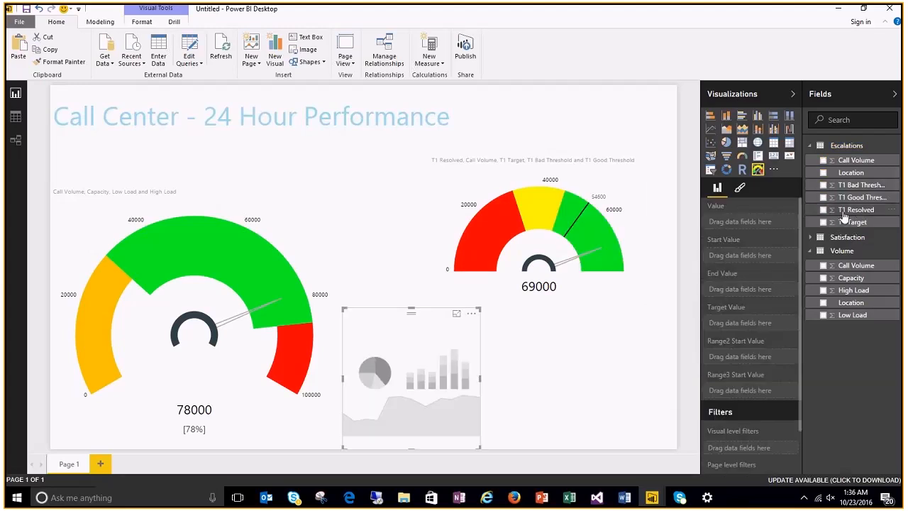
# Step: Add a customer satisfaction gauge showing the Satisfaction Percent field at 85
pyautogui.click(810, 237)
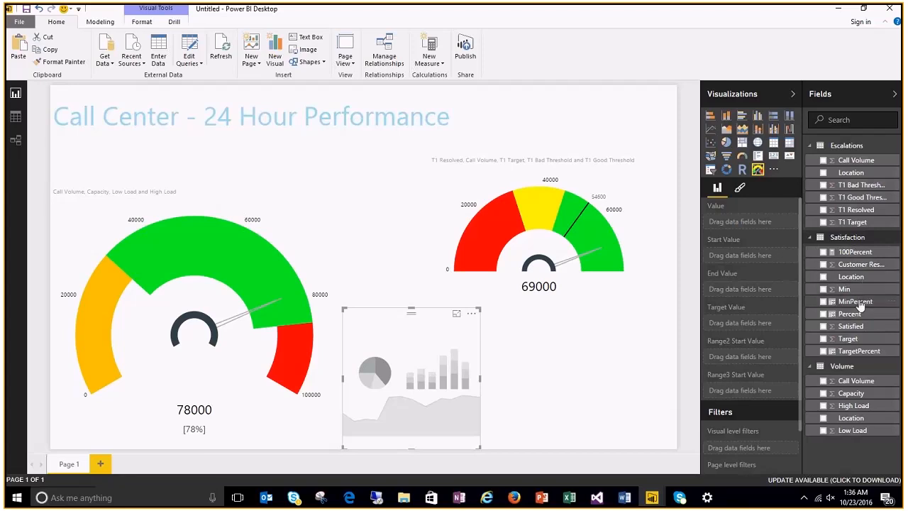
pyautogui.moveTo(852, 314)
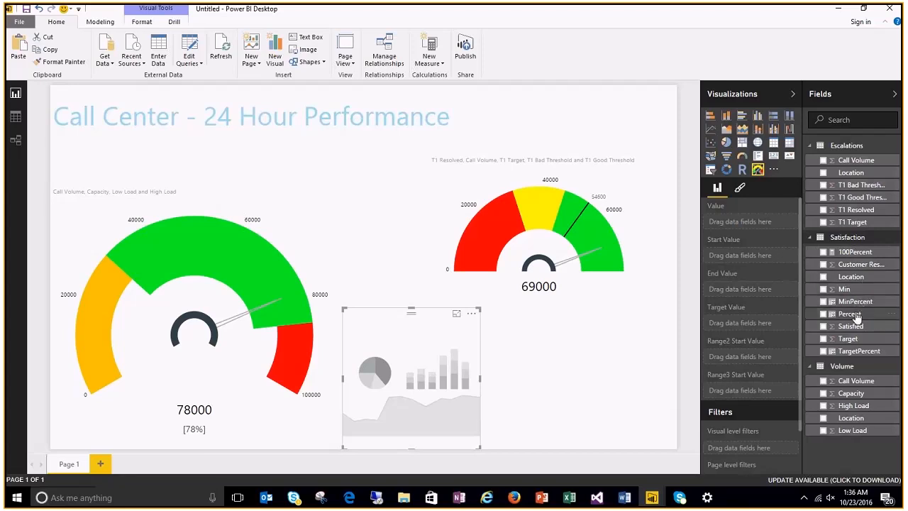
pyautogui.click(832, 313)
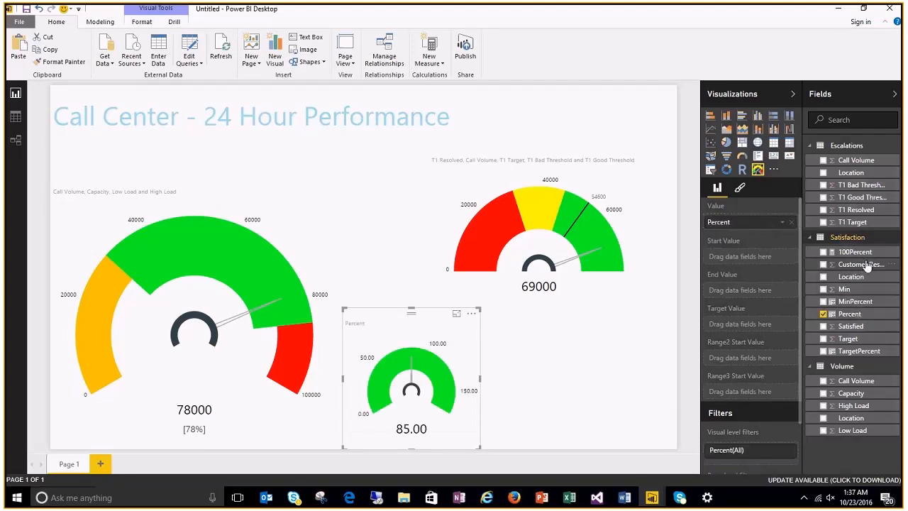
pyautogui.moveTo(860, 264)
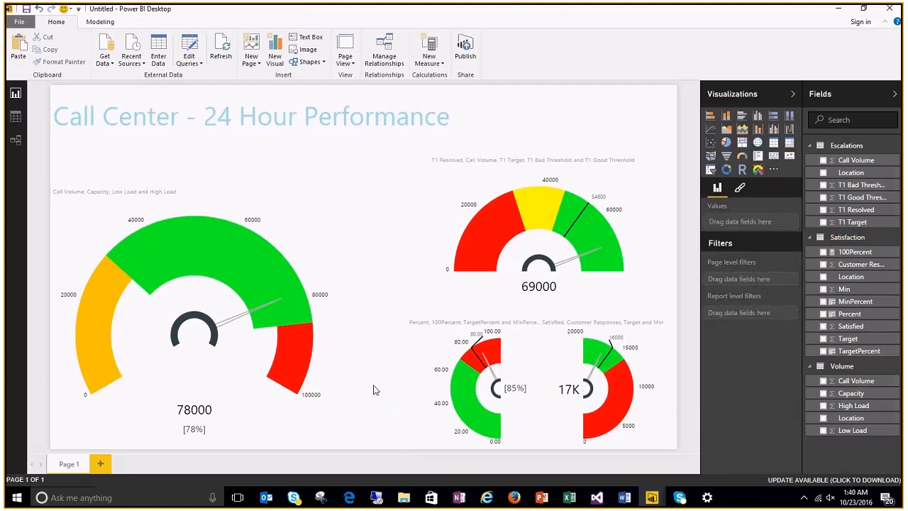
# Step: Select the Customer Satisfaction gauge to give it a title
pyautogui.click(475, 383)
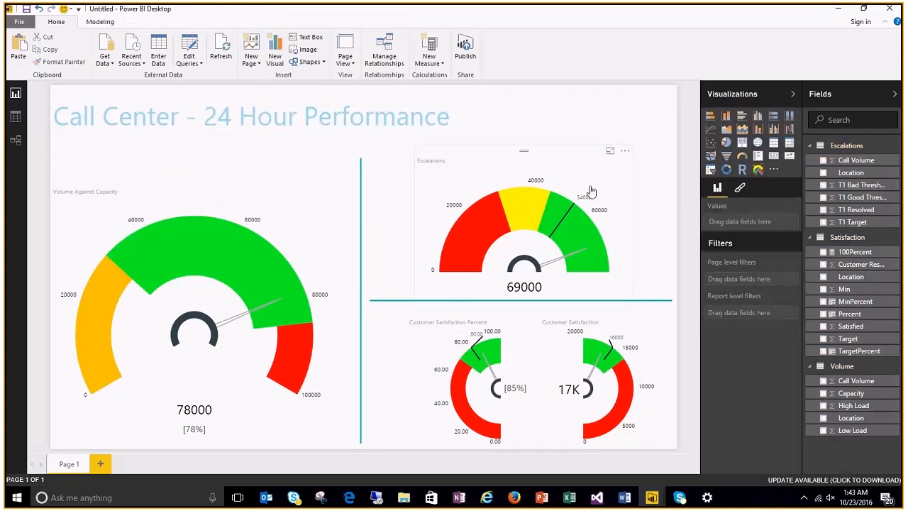
pyautogui.click(603, 390)
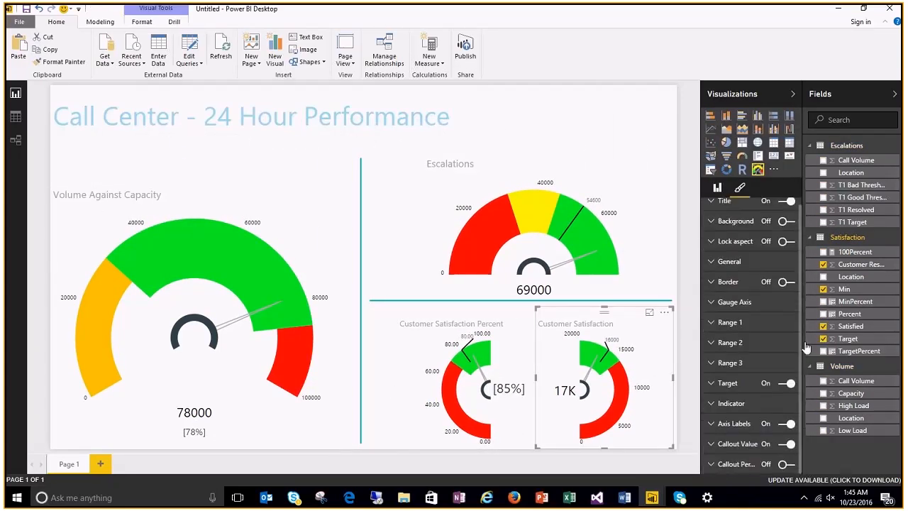